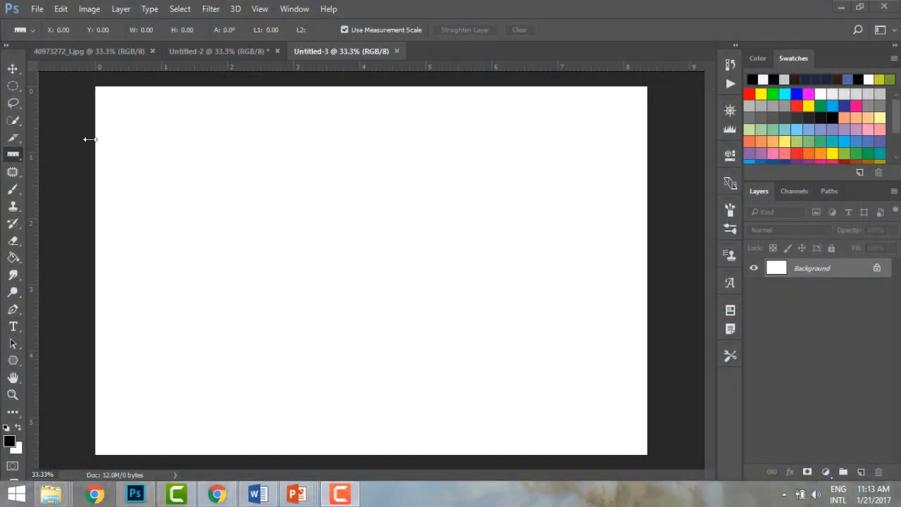
pyautogui.moveTo(263, 121)
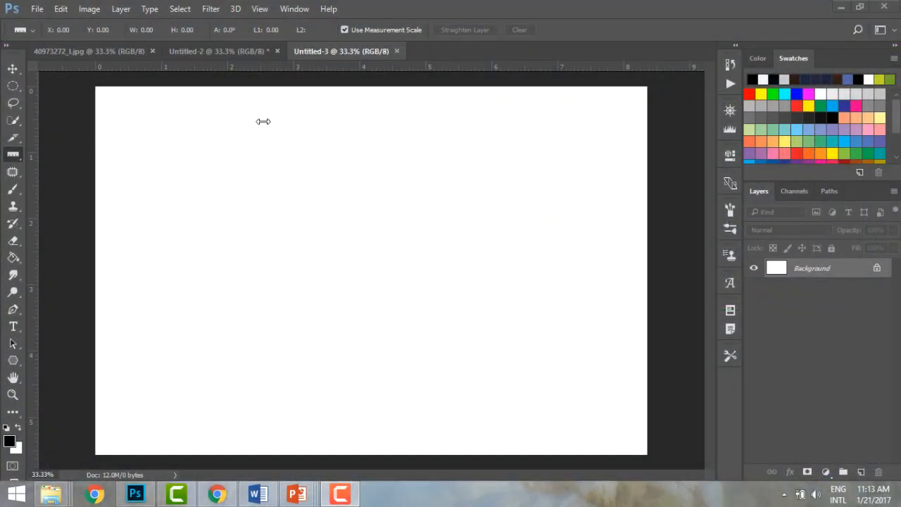
pyautogui.moveTo(83, 288)
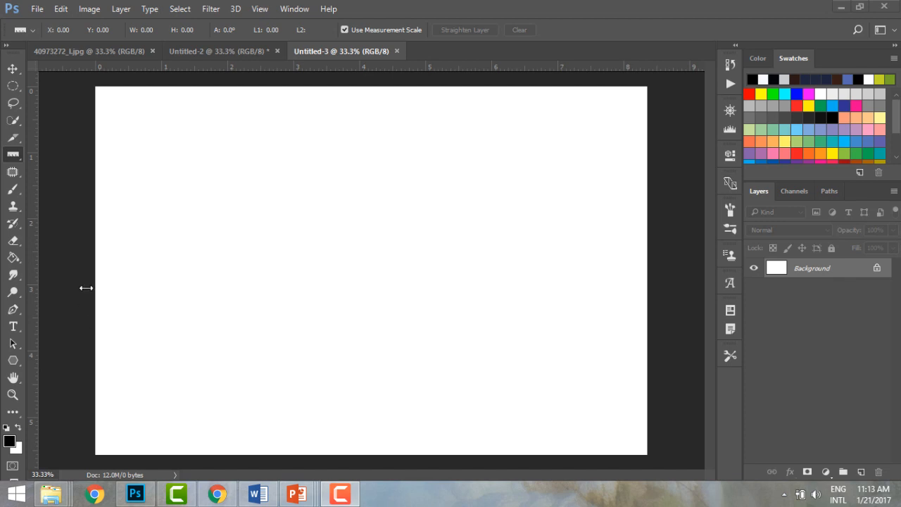
pyautogui.moveTo(20, 161)
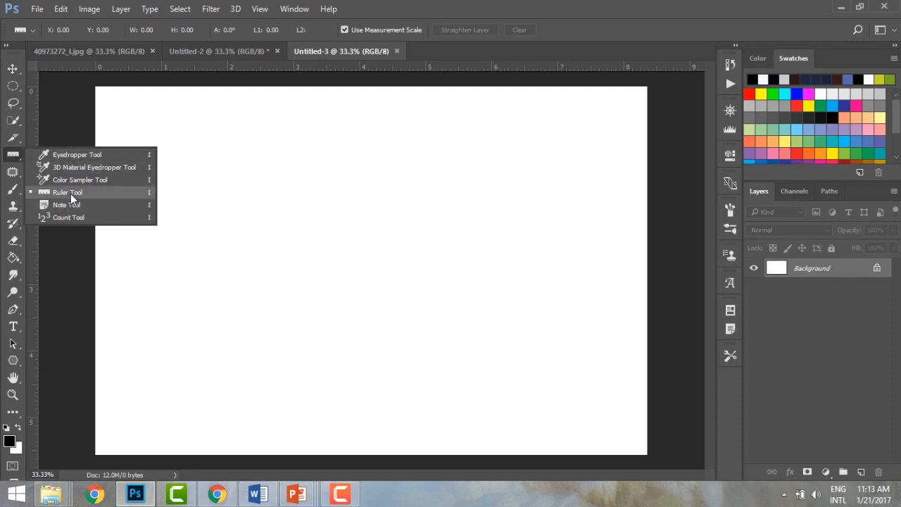
# Place cyan horizontal guides near the page's top and bottom edges, removing misplaced ones.
pyautogui.click(65, 192)
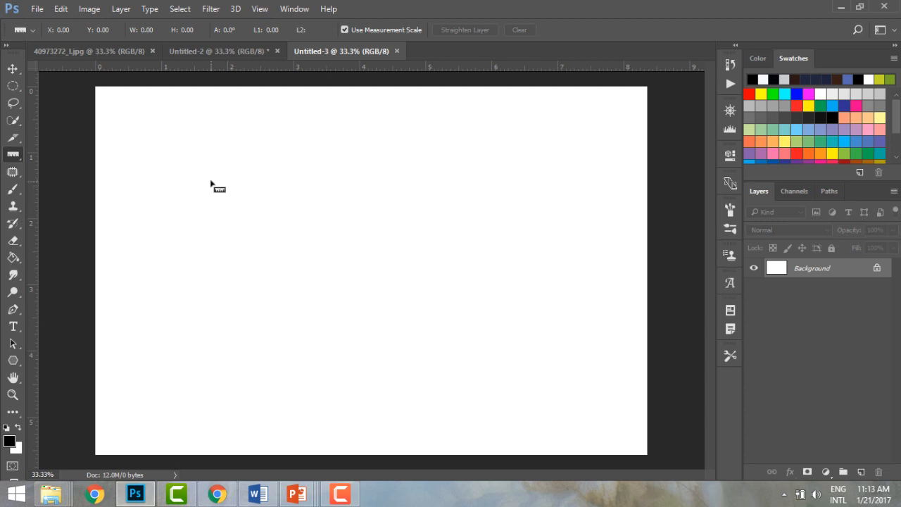
pyautogui.moveTo(231, 76)
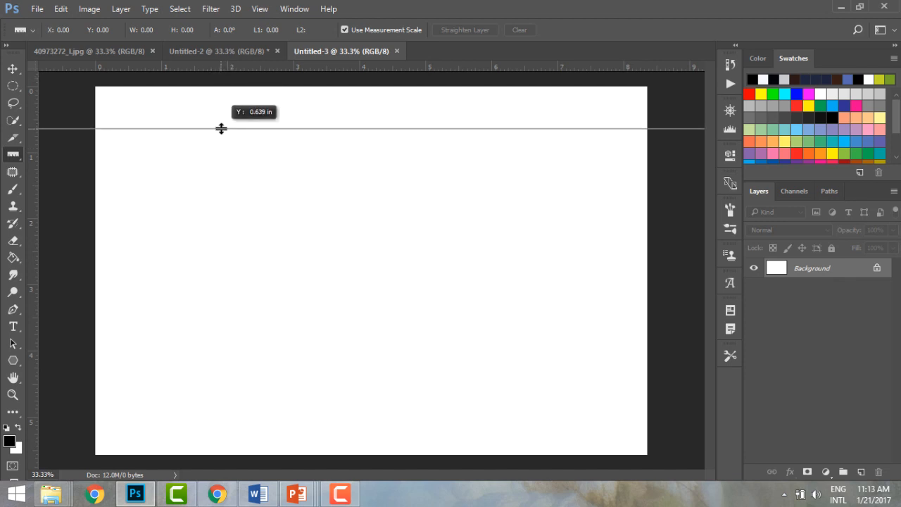
pyautogui.moveTo(221, 129); pyautogui.dragTo(216, 65)
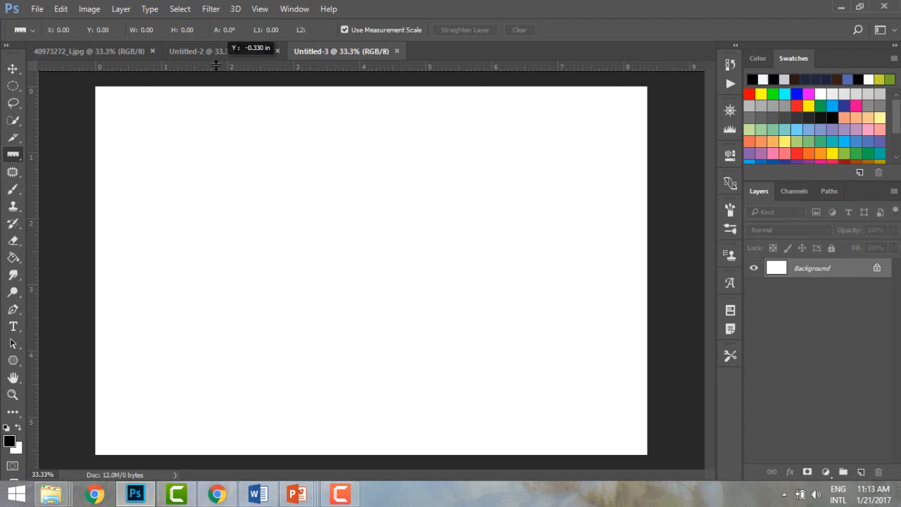
pyautogui.moveTo(218, 64); pyautogui.dragTo(218, 132)
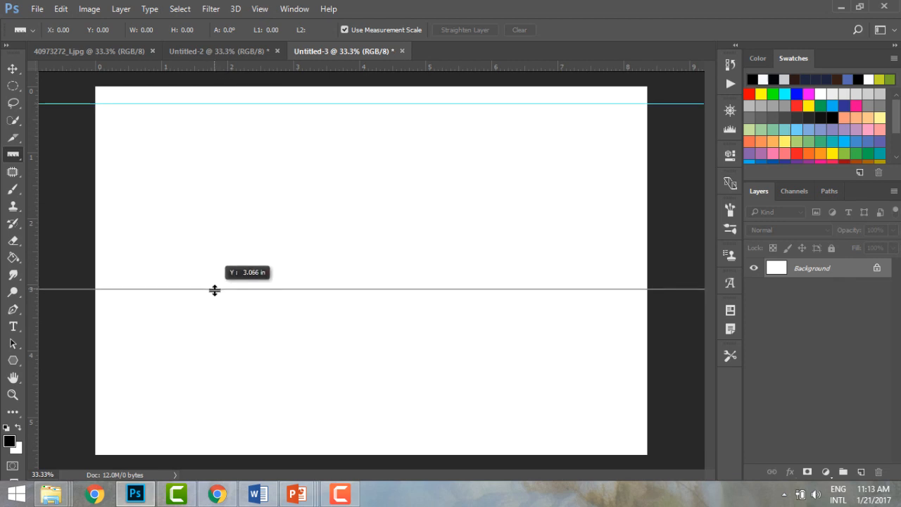
pyautogui.moveTo(215, 290); pyautogui.dragTo(214, 299)
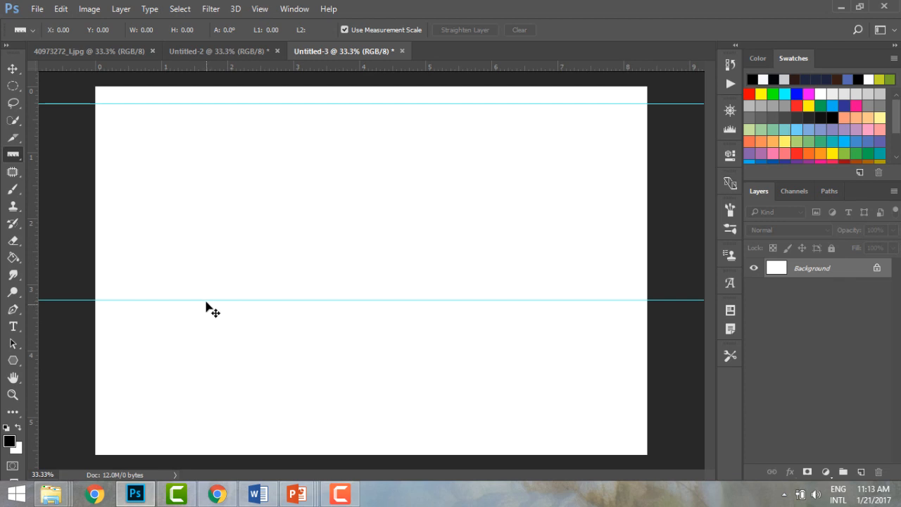
pyautogui.moveTo(205, 310); pyautogui.dragTo(202, 378)
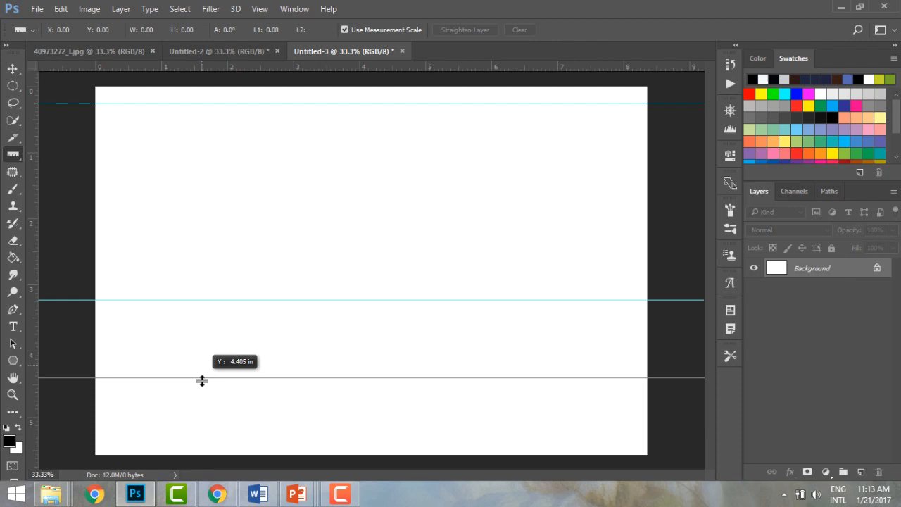
pyautogui.moveTo(202, 299); pyautogui.dragTo(199, 384)
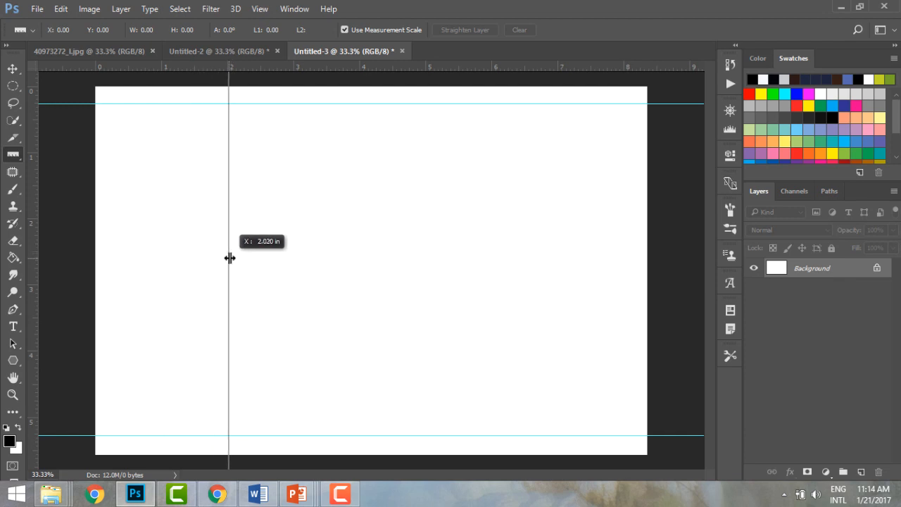
# Set vertical guides at about 2.3 in and 6 in, deleting the extra middle guide.
pyautogui.moveTo(229, 257); pyautogui.dragTo(312, 262)
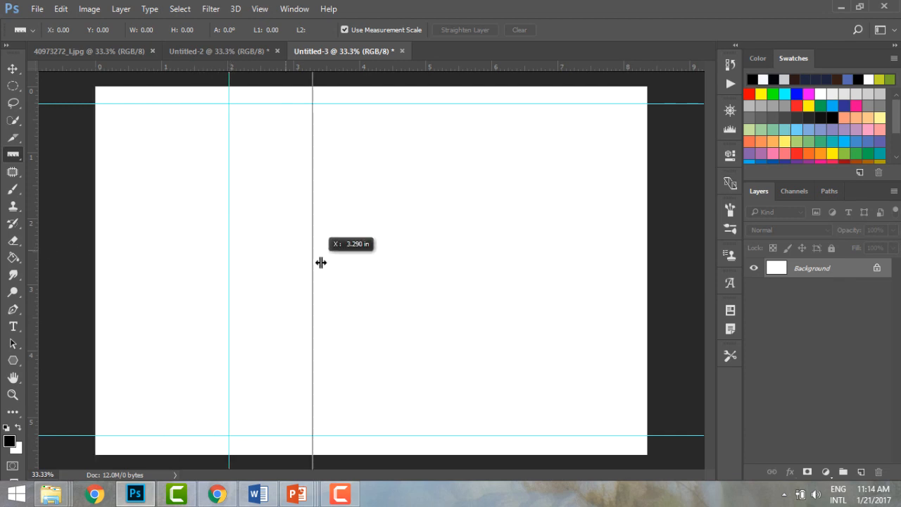
pyautogui.moveTo(312, 262); pyautogui.dragTo(409, 265)
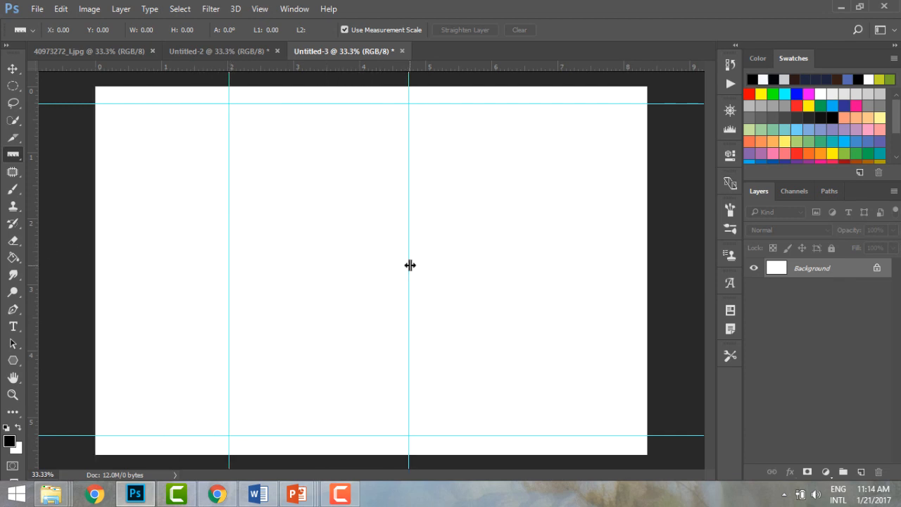
pyautogui.moveTo(410, 268); pyautogui.dragTo(500, 271)
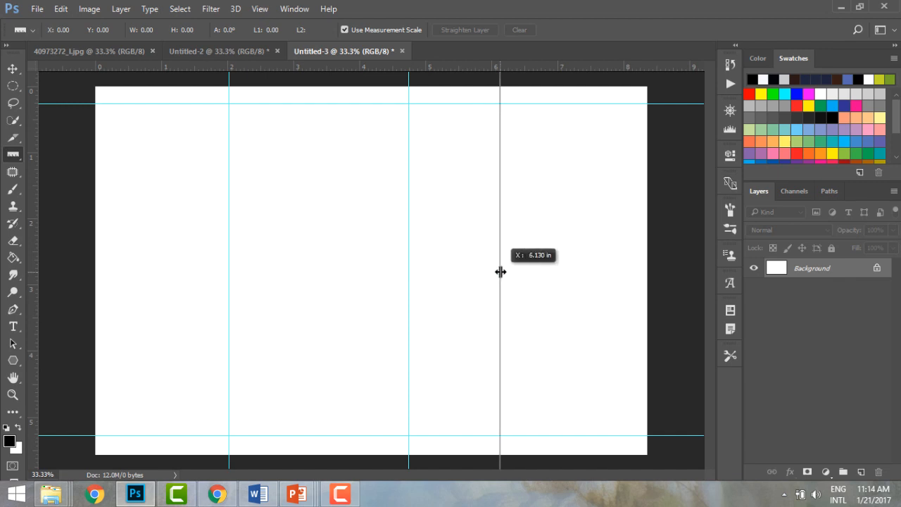
pyautogui.moveTo(500, 272); pyautogui.dragTo(505, 274)
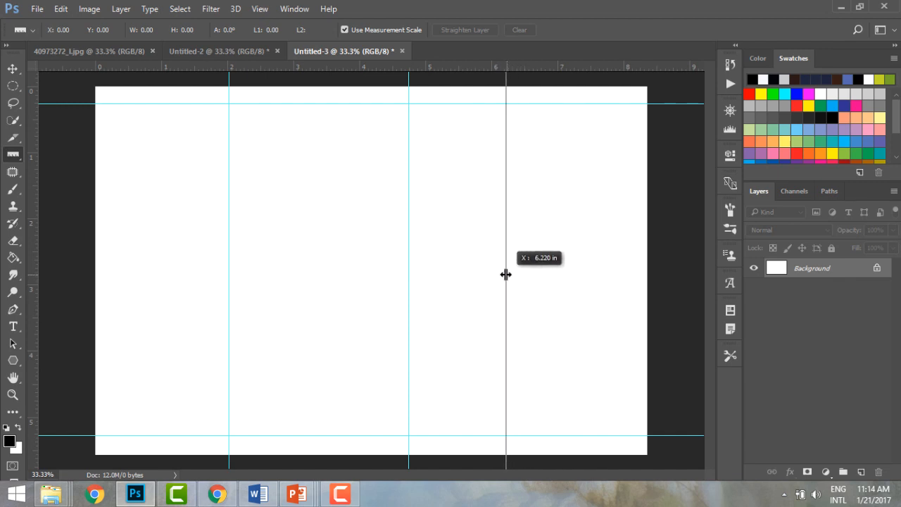
pyautogui.moveTo(505, 275); pyautogui.dragTo(493, 269)
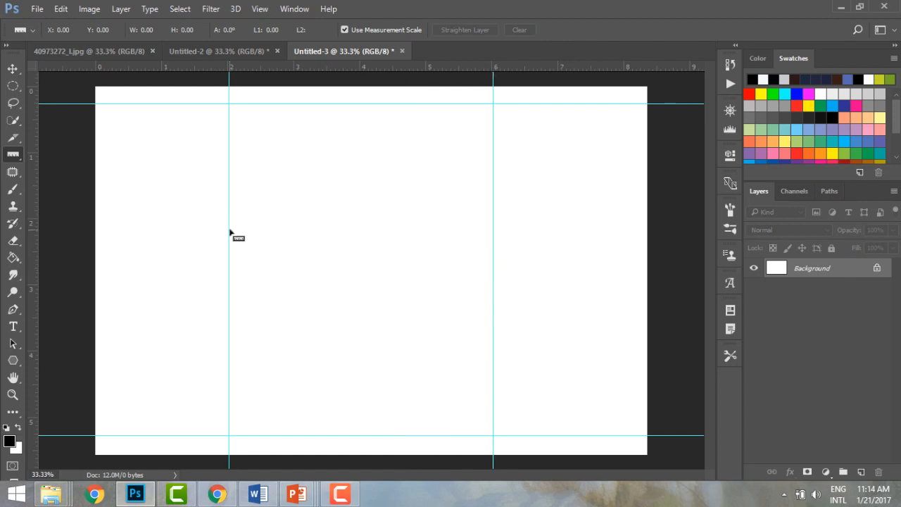
pyautogui.moveTo(260, 255)
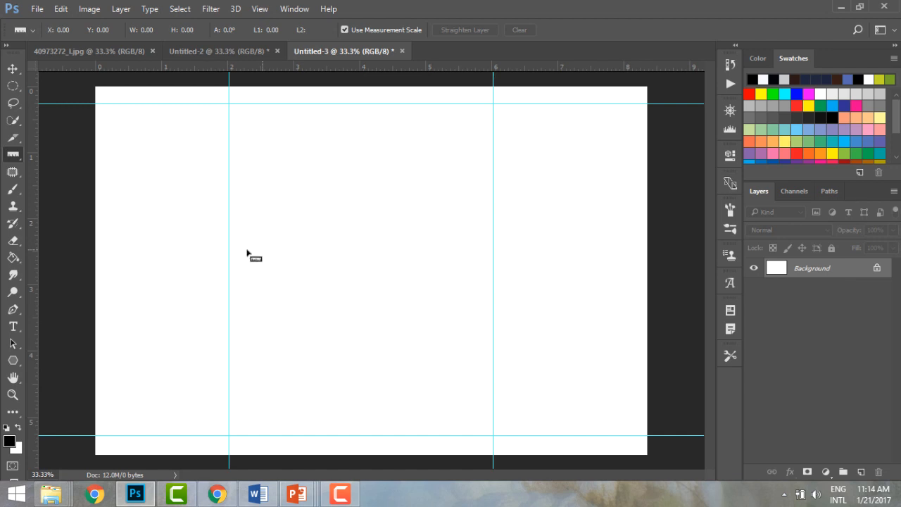
pyautogui.moveTo(237, 249)
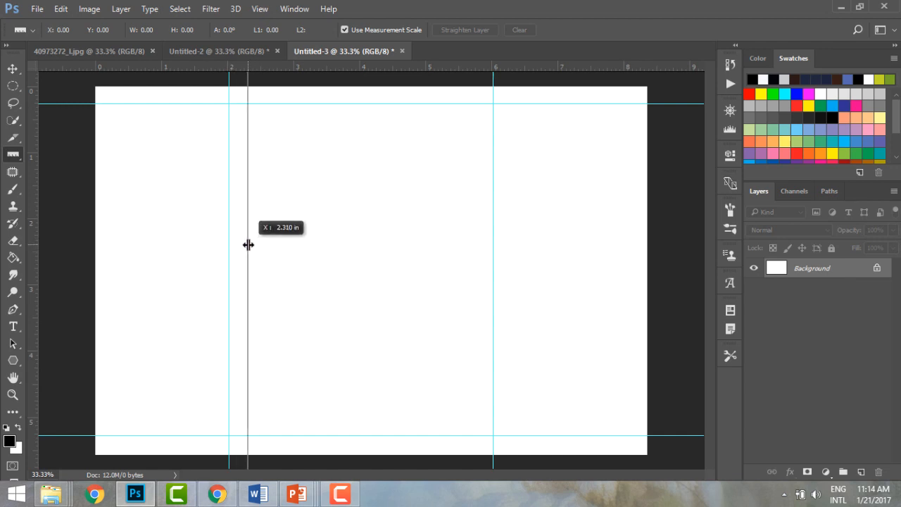
pyautogui.moveTo(248, 244); pyautogui.dragTo(254, 246)
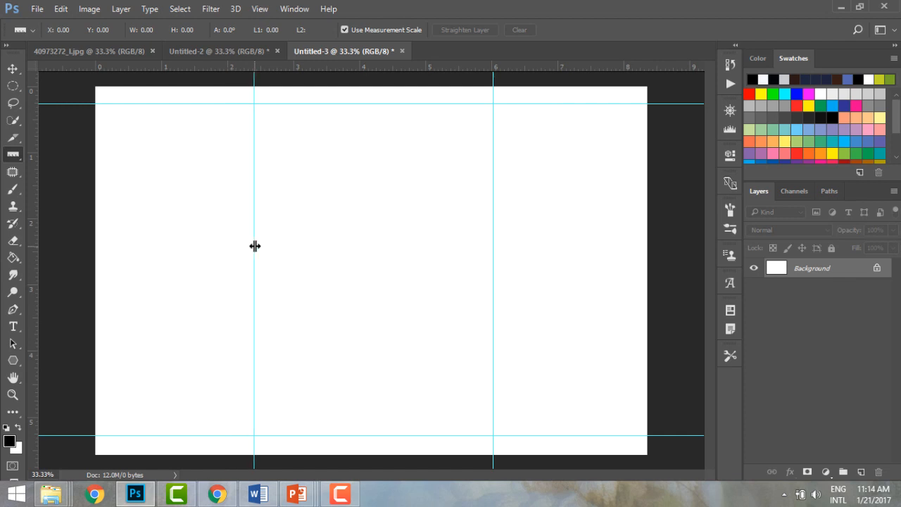
pyautogui.moveTo(142, 18)
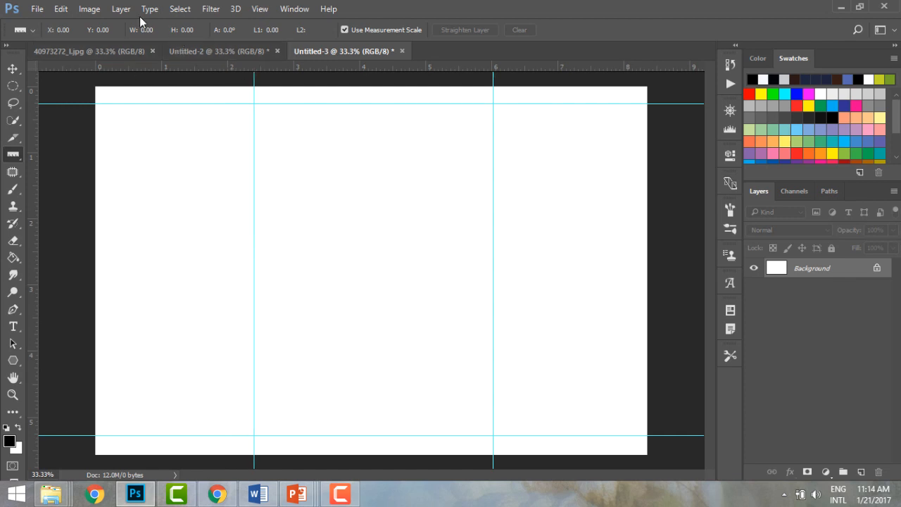
pyautogui.click(259, 8)
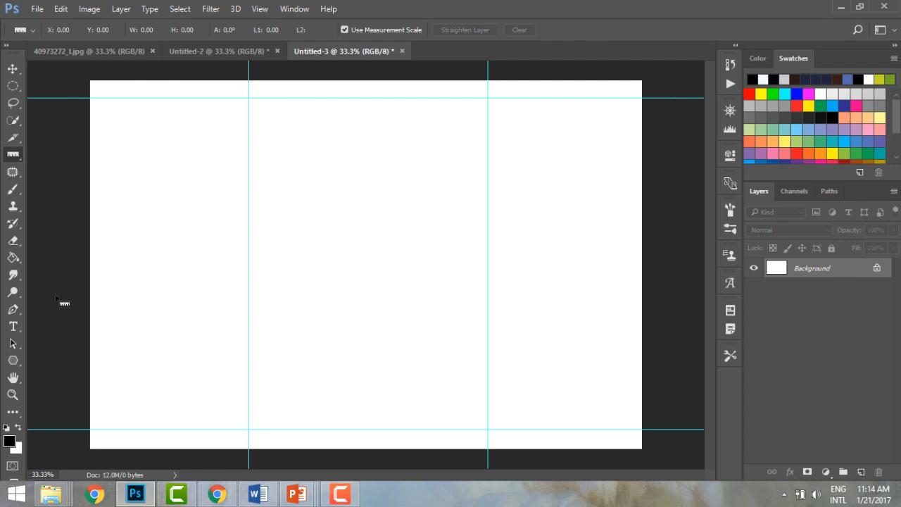
pyautogui.click(259, 8)
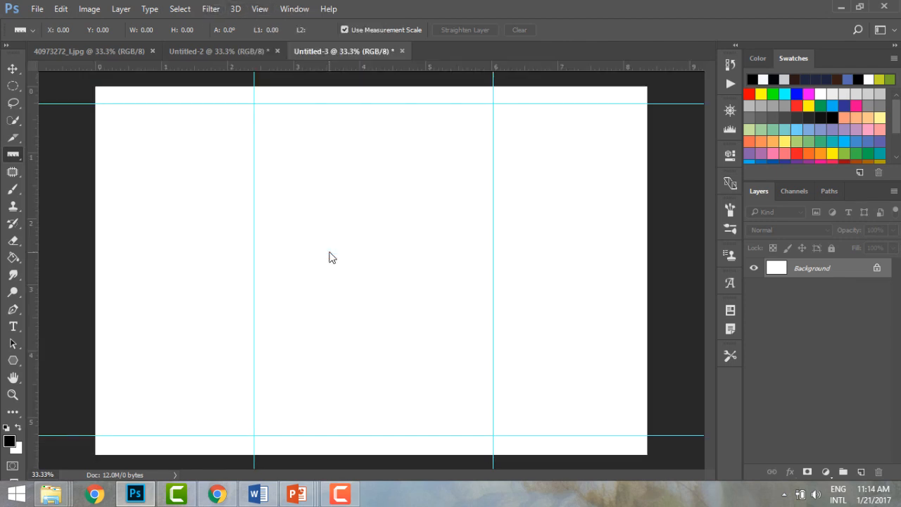
pyautogui.click(260, 9)
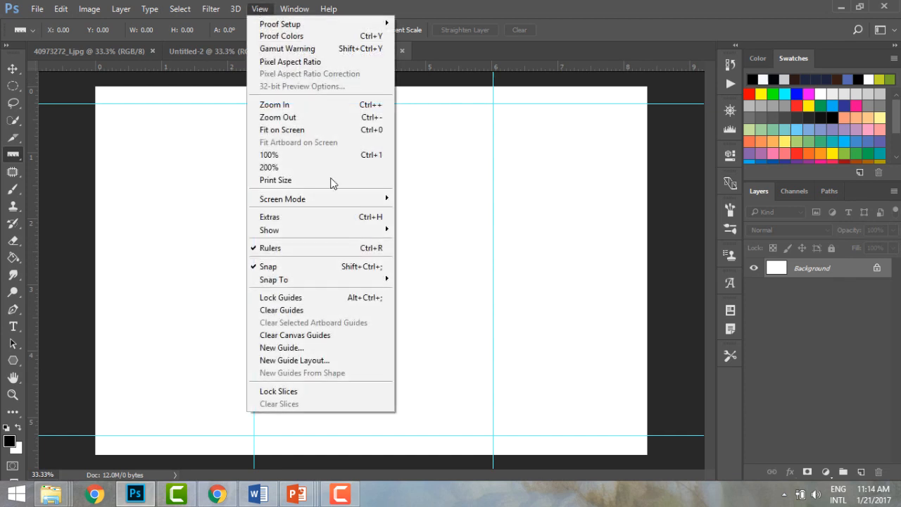
pyautogui.moveTo(269, 229)
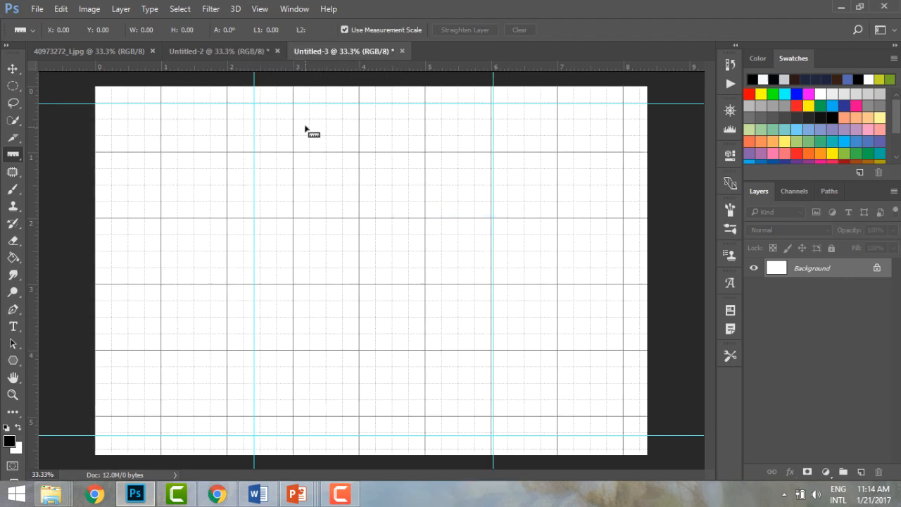
pyautogui.moveTo(248, 133)
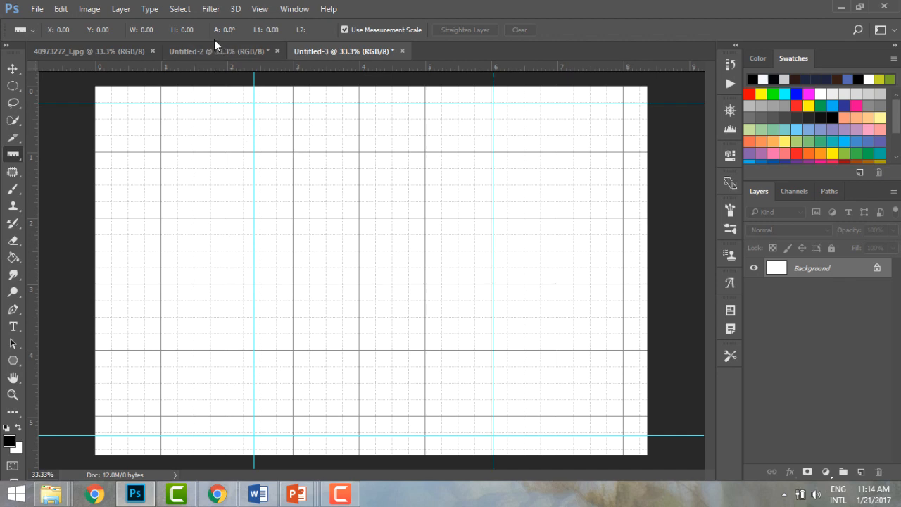
pyautogui.click(235, 9)
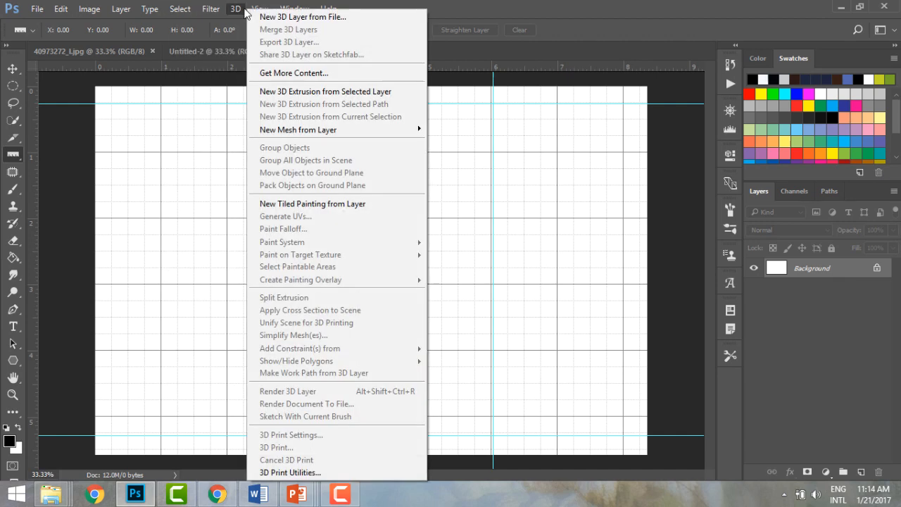
pyautogui.click(259, 8)
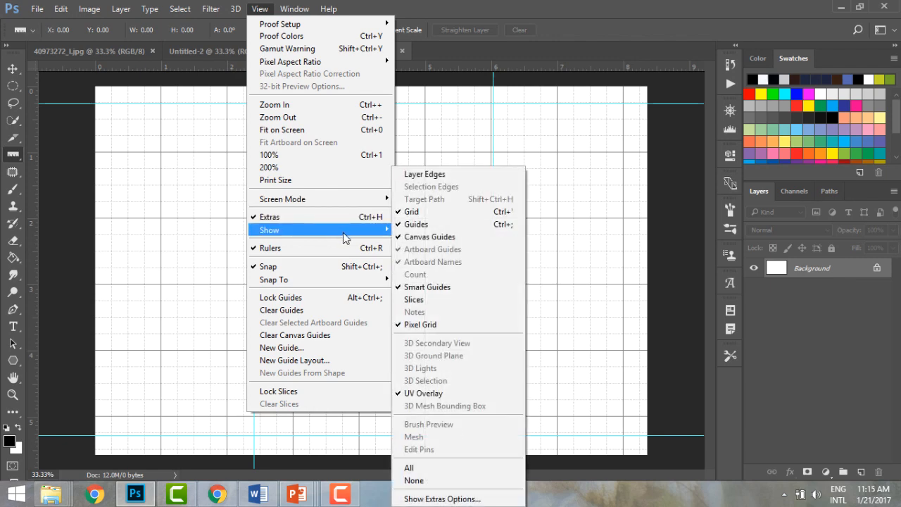
pyautogui.moveTo(411, 211)
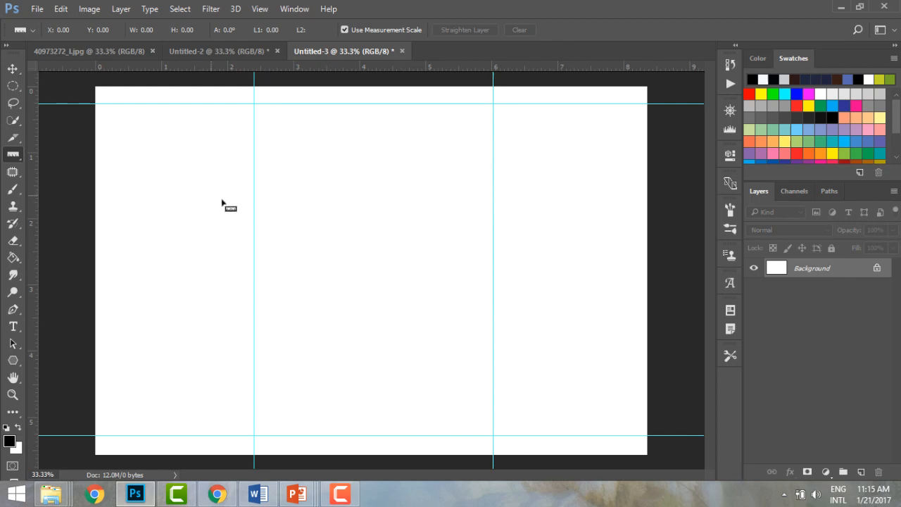
pyautogui.moveTo(355, 152)
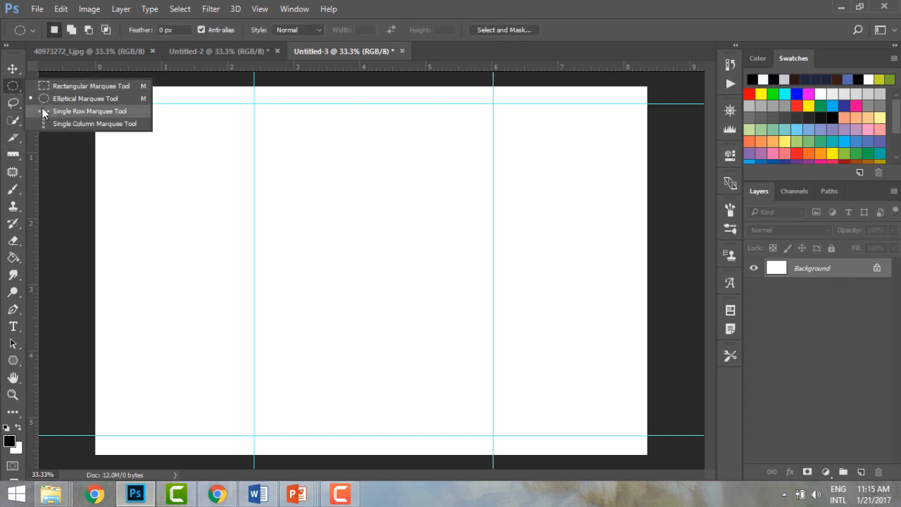
pyautogui.click(89, 111)
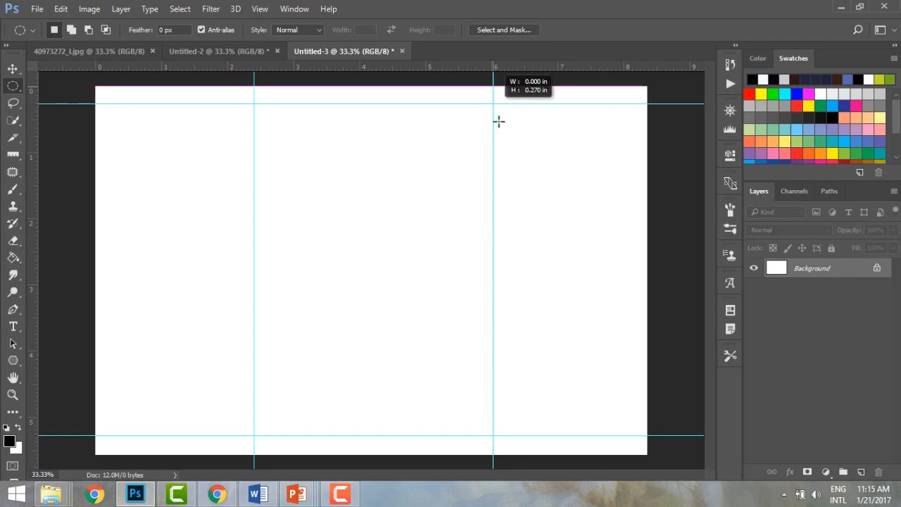
pyautogui.moveTo(499, 121); pyautogui.dragTo(695, 266)
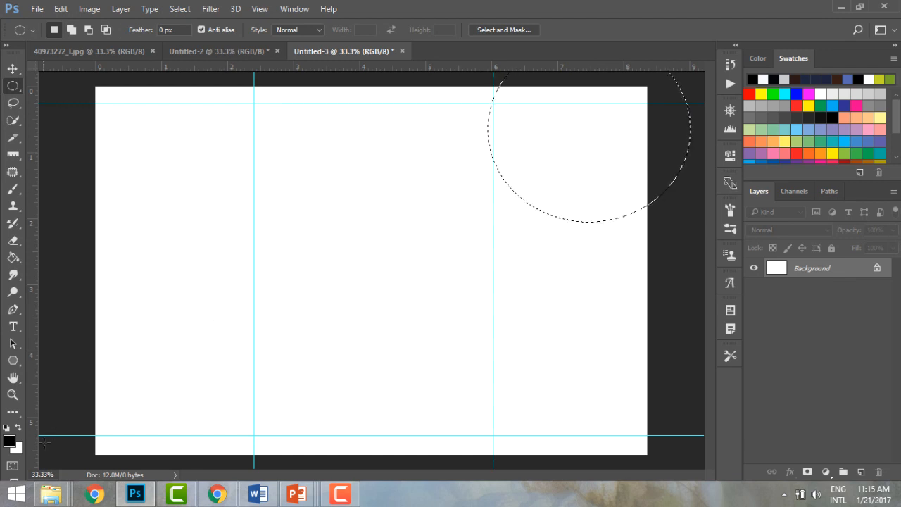
pyautogui.click(10, 442)
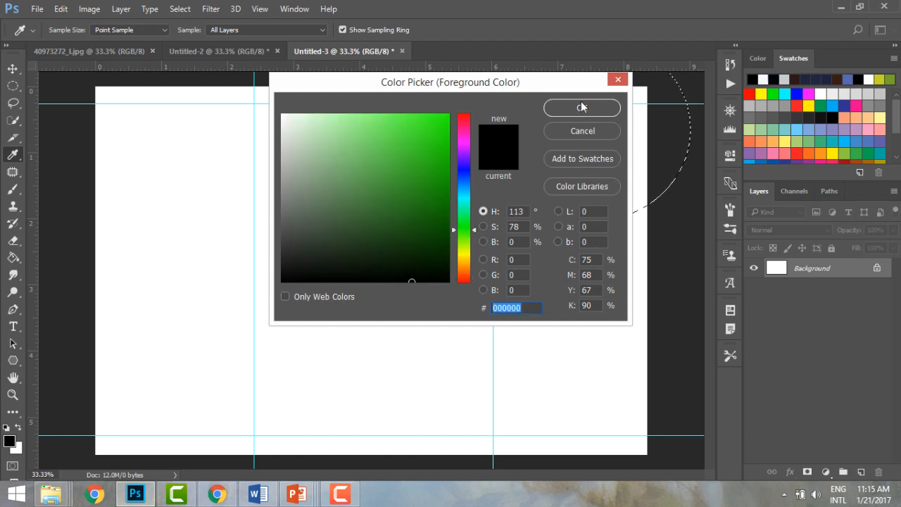
pyautogui.click(581, 107)
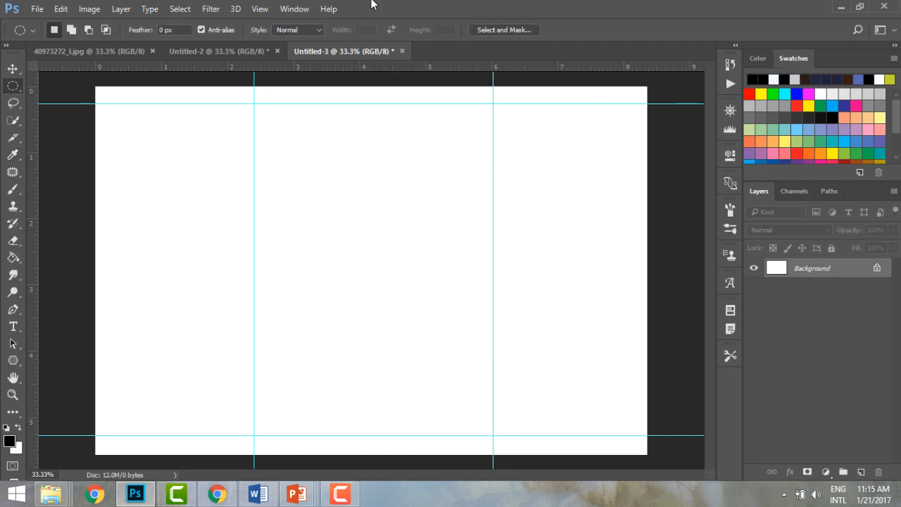
pyautogui.moveTo(26, 323)
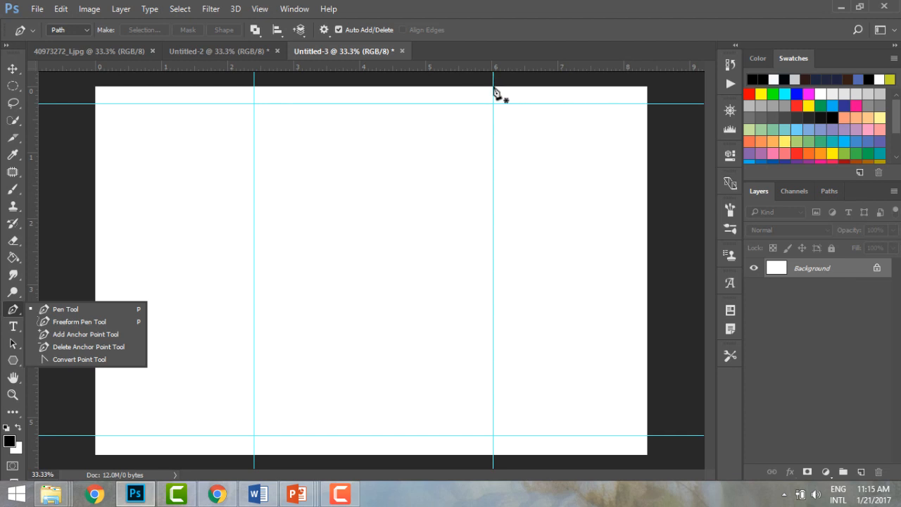
# Draw a curved pen path from the right guide's top to the page's right edge.
pyautogui.click(494, 93)
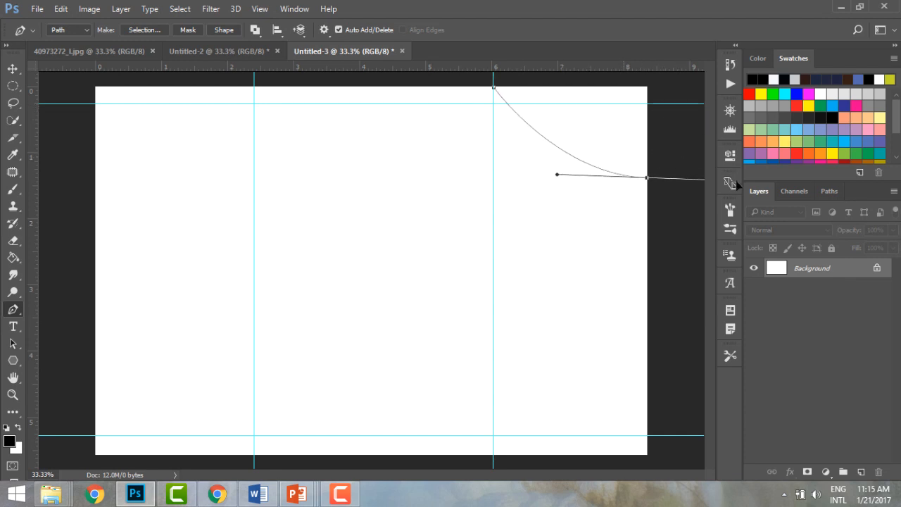
pyautogui.moveTo(556, 175); pyautogui.dragTo(563, 190)
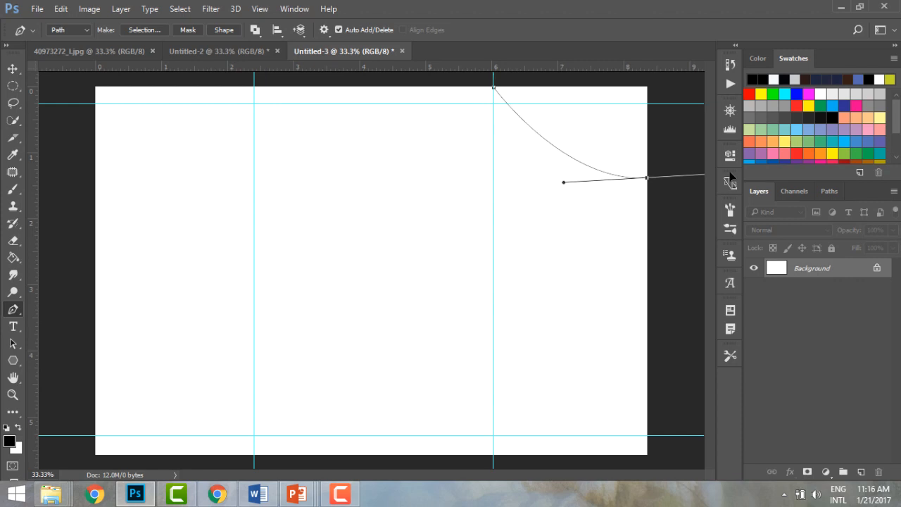
pyautogui.moveTo(605, 148)
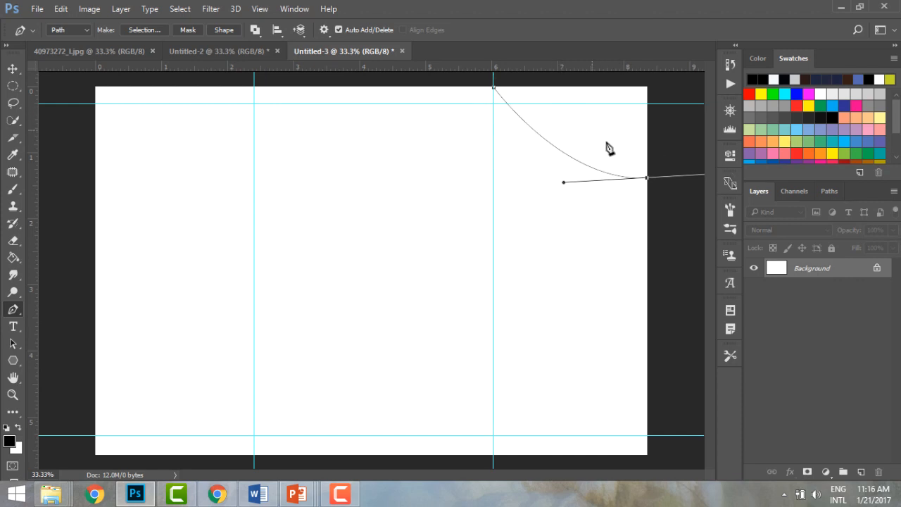
# Convert the curved pen path into a selection with Make Selection.
pyautogui.rightClick(605, 148)
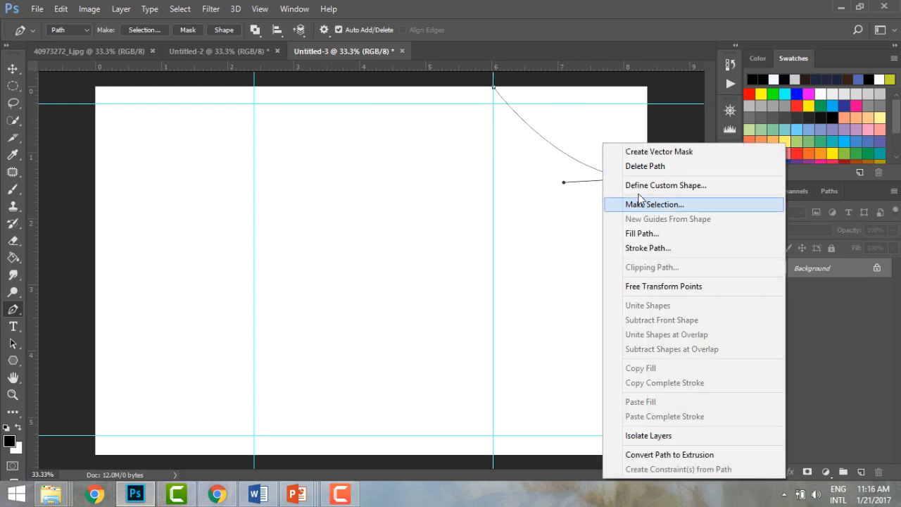
pyautogui.click(654, 204)
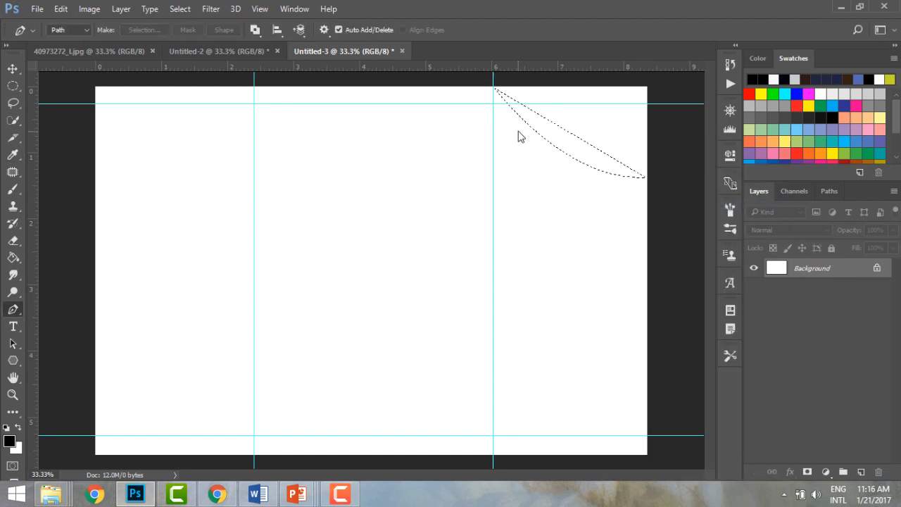
pyautogui.moveTo(591, 111)
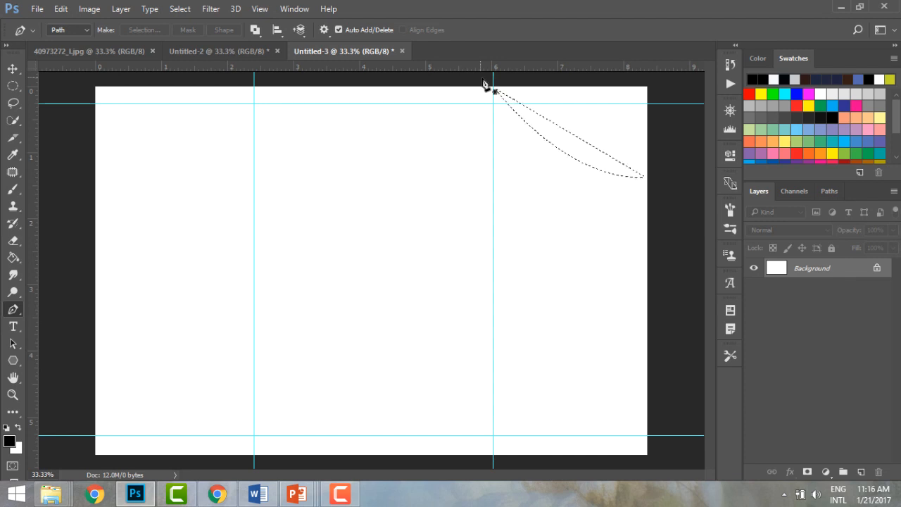
pyautogui.moveTo(526, 167)
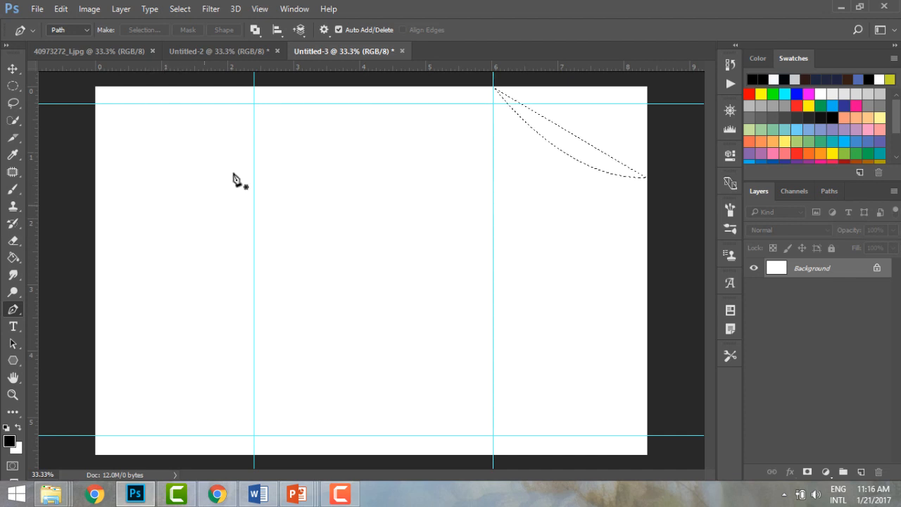
pyautogui.moveTo(313, 150)
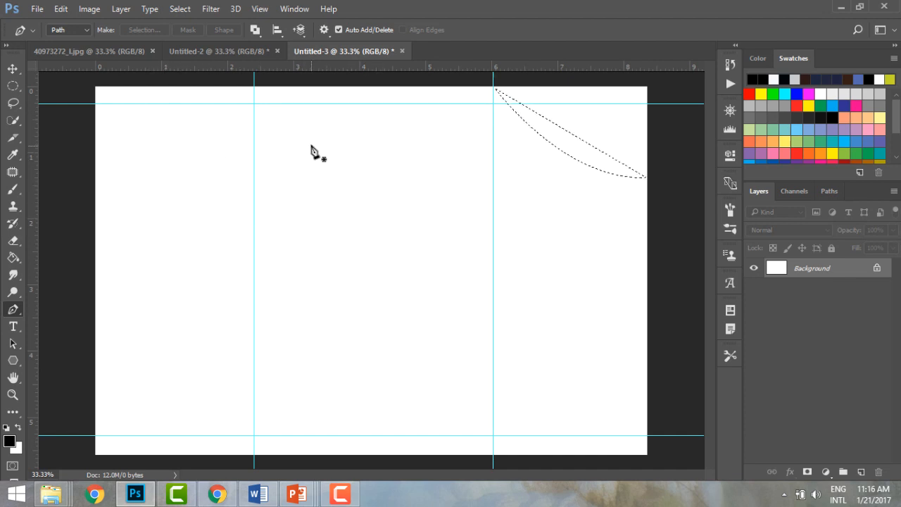